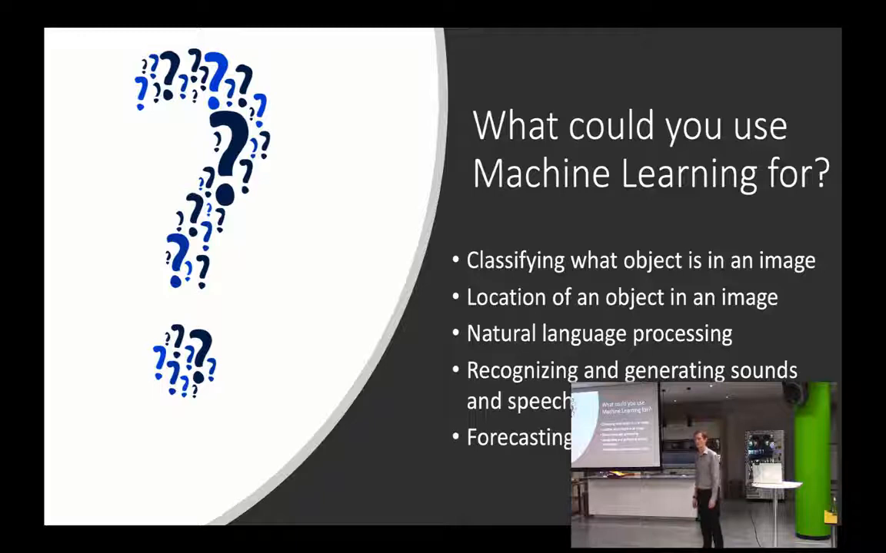
# Advance the slideshow to the 'What could you use Machine Learning for?' slide
pyautogui.press('Right')
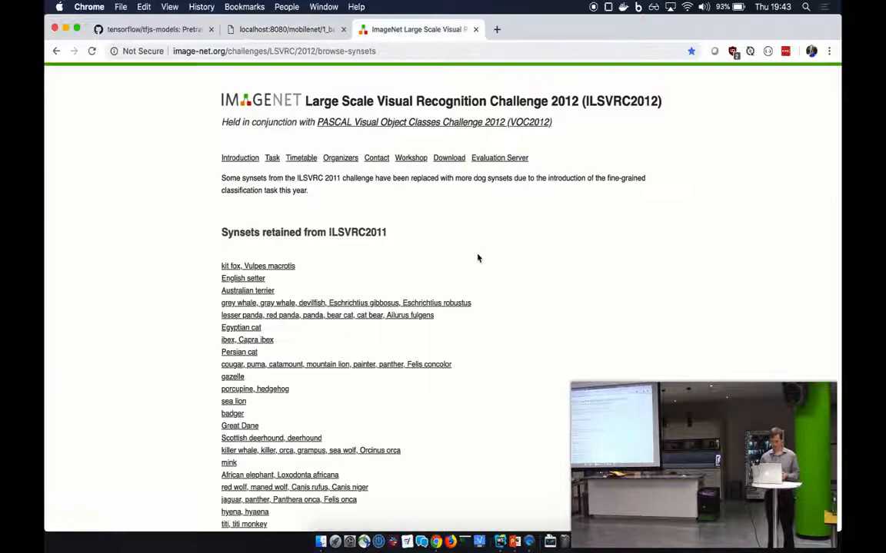
# Scroll through the ILSVRC2012 synset categories, from animals down to vehicles and instruments
pyautogui.scroll(-3)
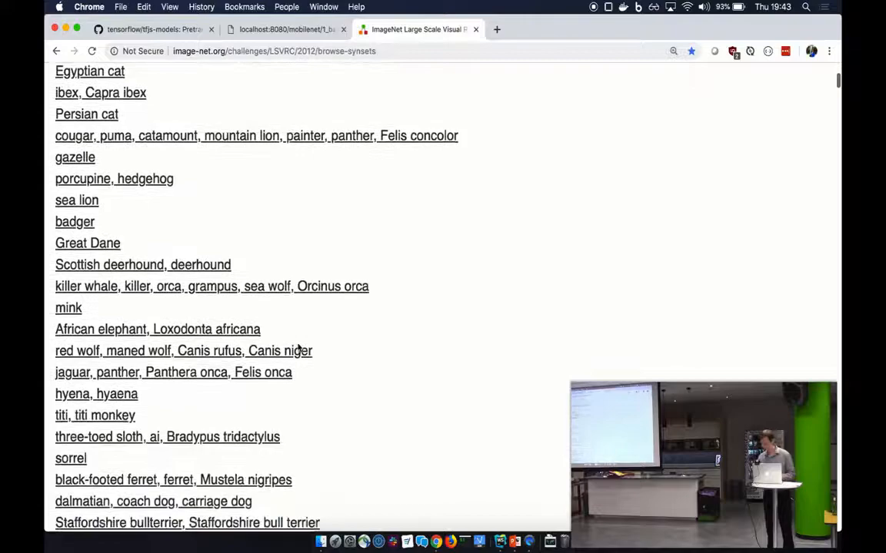
pyautogui.scroll(-3)
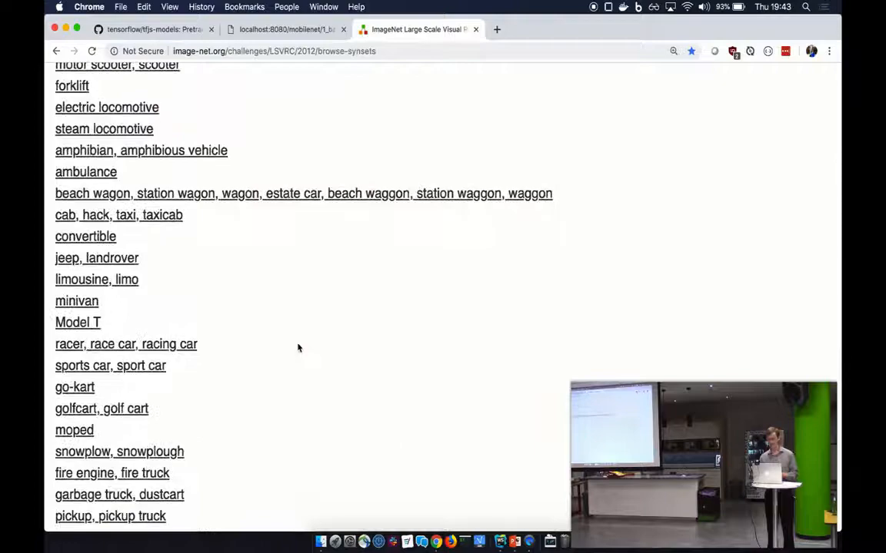
pyautogui.scroll(-3)
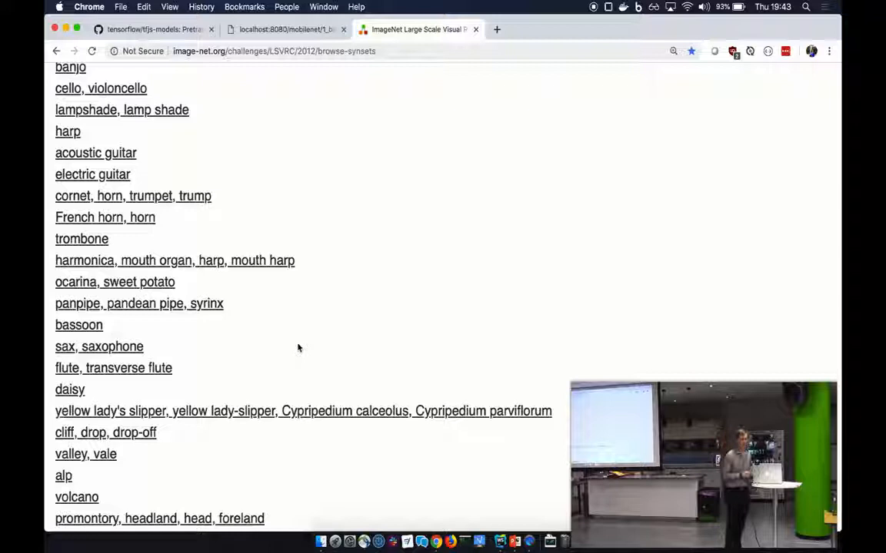
pyautogui.moveTo(387, 264)
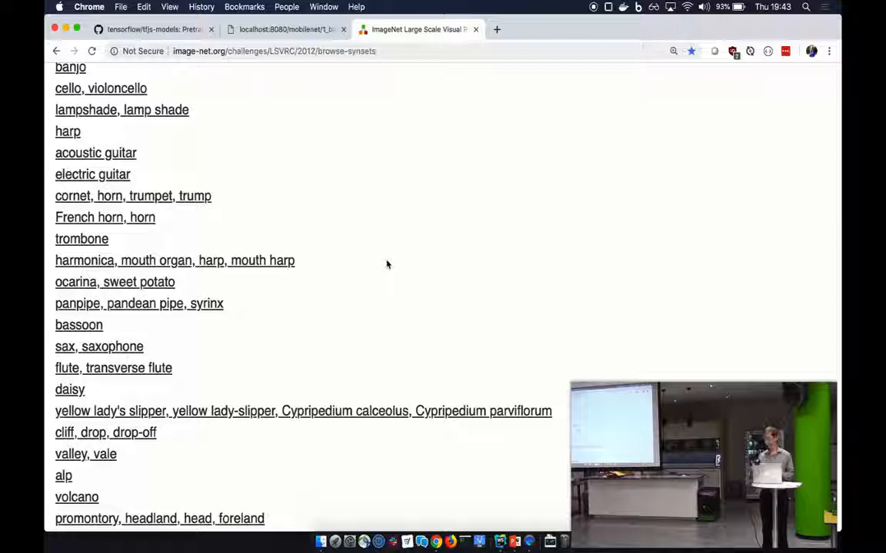
pyautogui.click(150, 30)
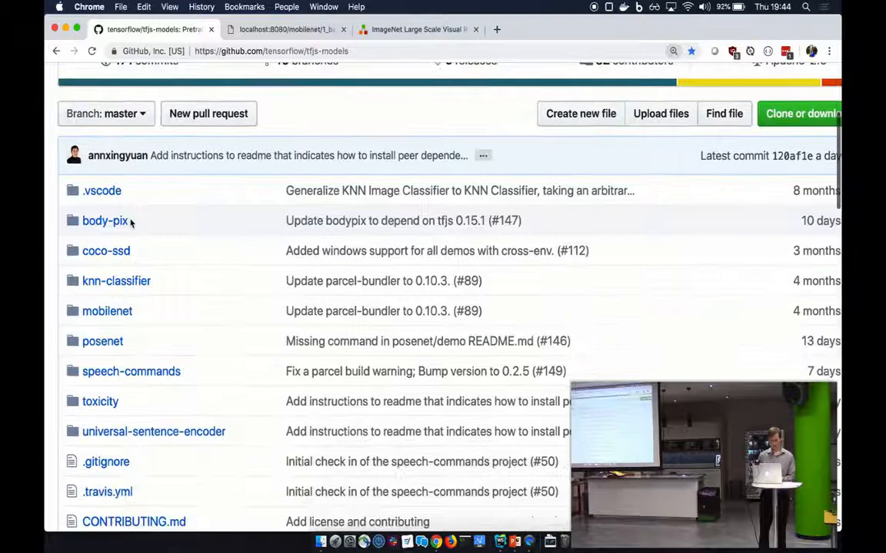
# Scroll the tfjs-models repository to its folders: body-pix, coco-ssd, knn-classifier, mobilenet
pyautogui.scroll(-3)
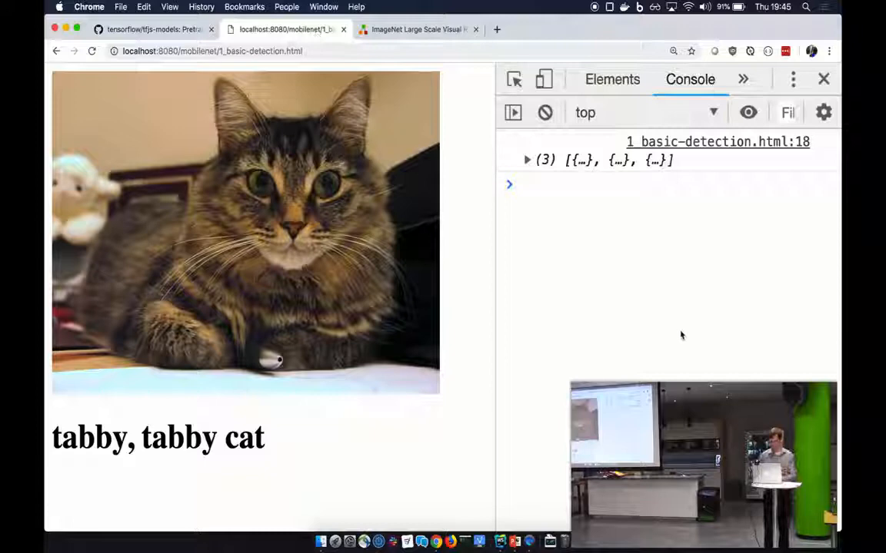
# Expand the logged predictions: tabby cat 0.83, ping-pong ball 0.065, computer mouse 0.015
pyautogui.click(526, 160)
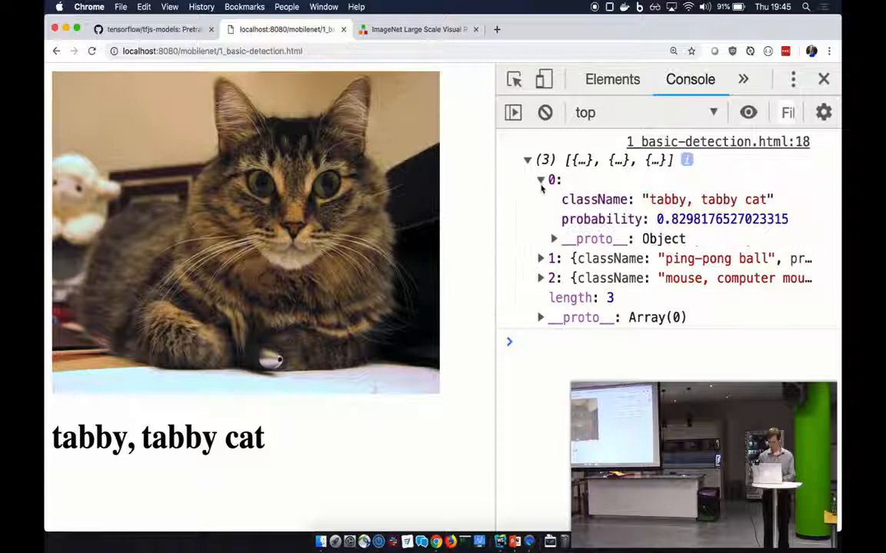
pyautogui.click(540, 258)
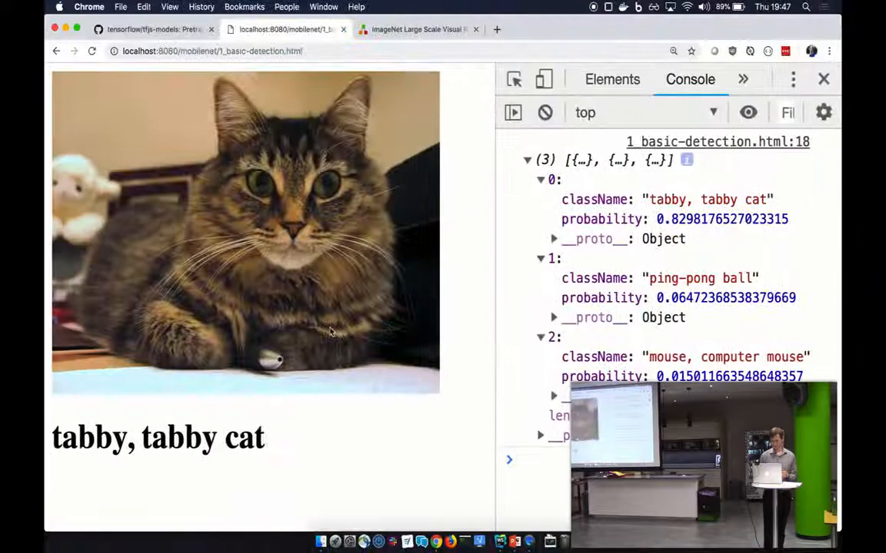
pyautogui.click(215, 52)
pyautogui.write('localhost:8080/posenet/')
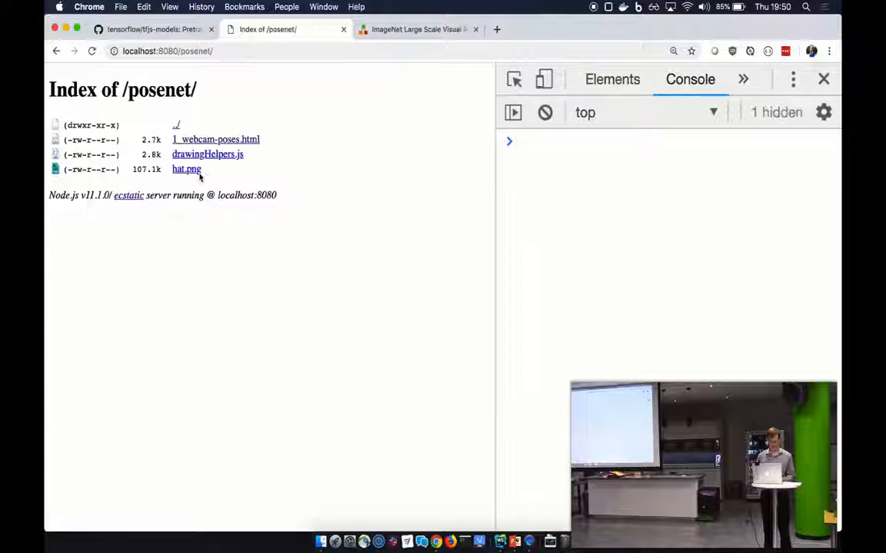
# Open the localhost:8080/posenet/ directory index listing the demo files
pyautogui.click(215, 139)
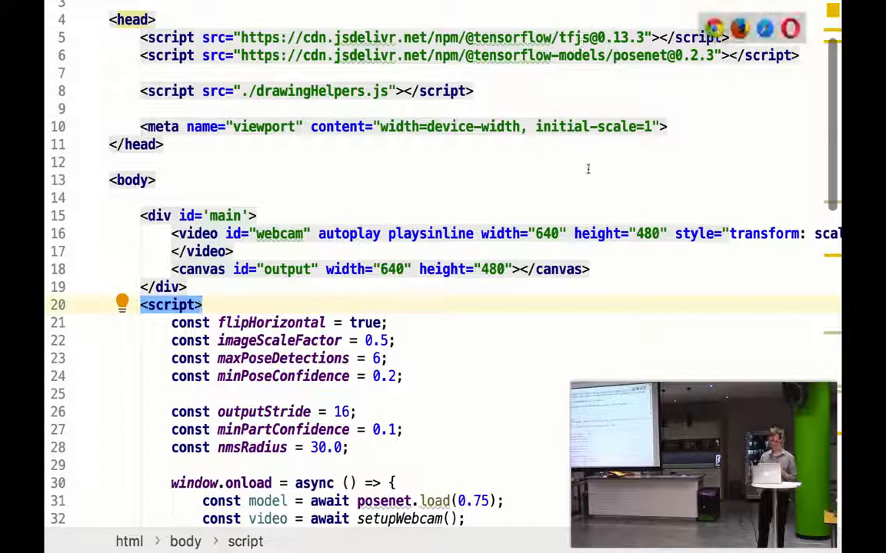
# Scroll the webcam poses source down past the PoseNet constants to the detection loop
pyautogui.scroll(-3)
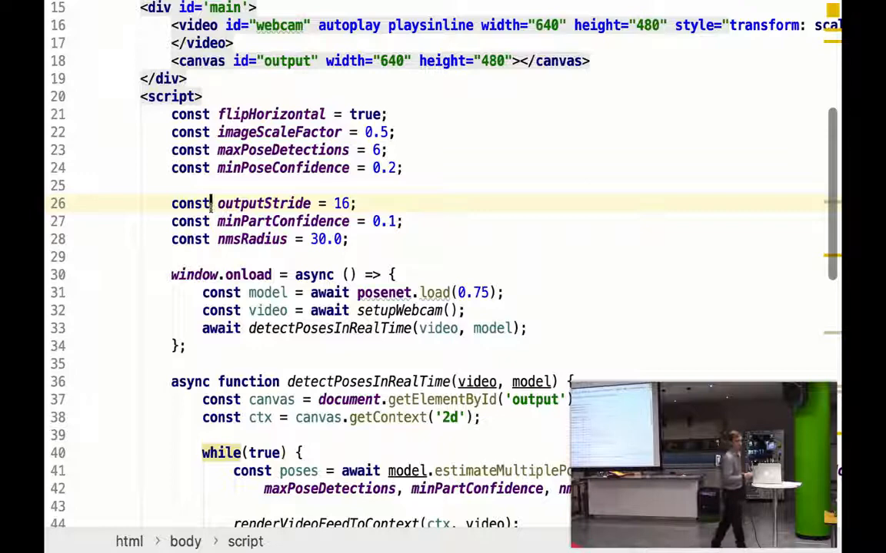
pyautogui.scroll(-3)
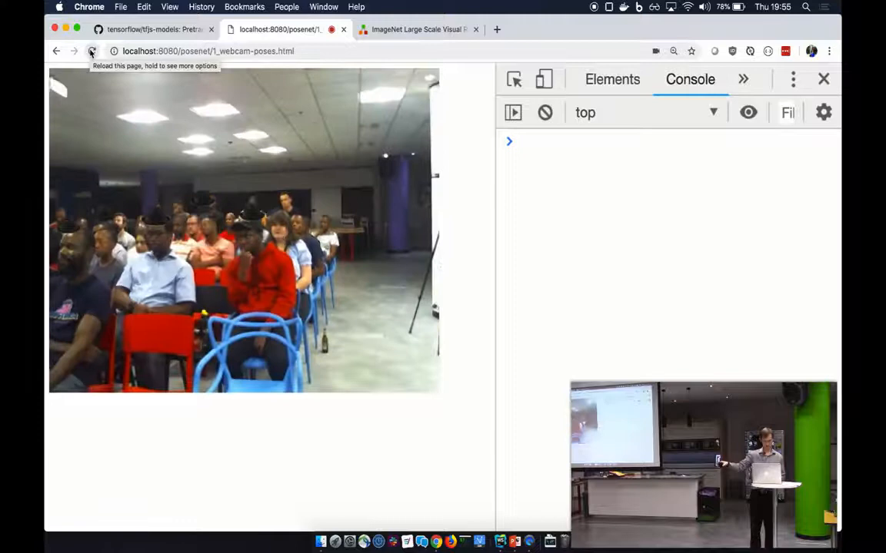
# Reload the localhost posenet webcam-poses page so the live camera feed appears
pyautogui.click(89, 52)
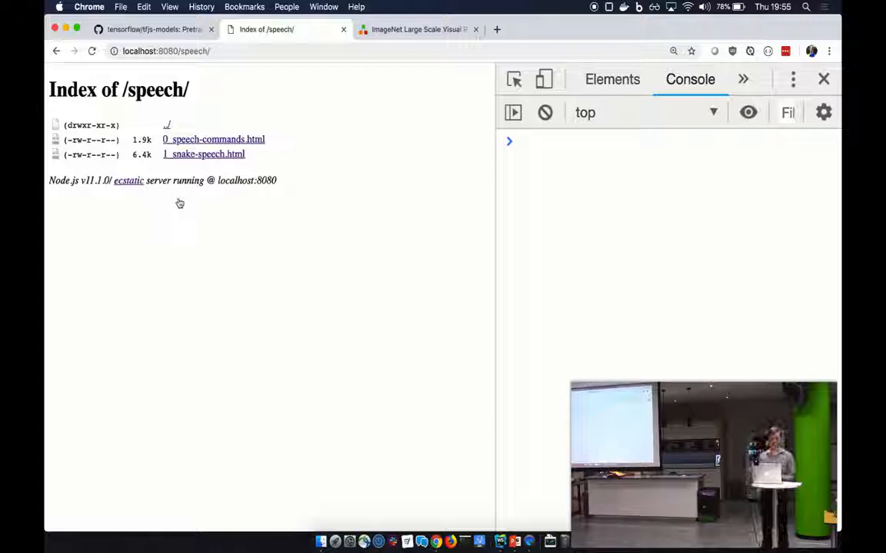
# Open the speech folder index showing 0_speech-commands.html and 1_snake-speech.html
pyautogui.click(218, 139)
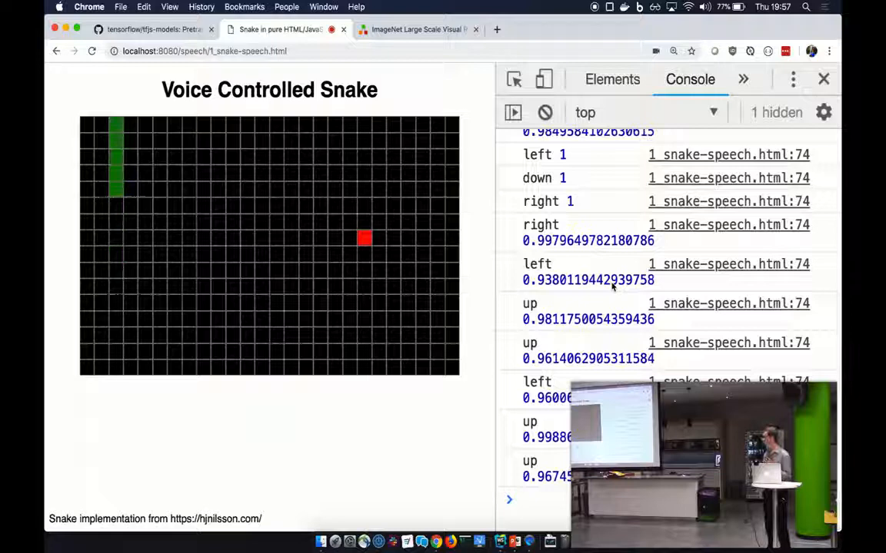
# Go back twice, from the snake game through the speech listing to the server root
pyautogui.click(56, 54)
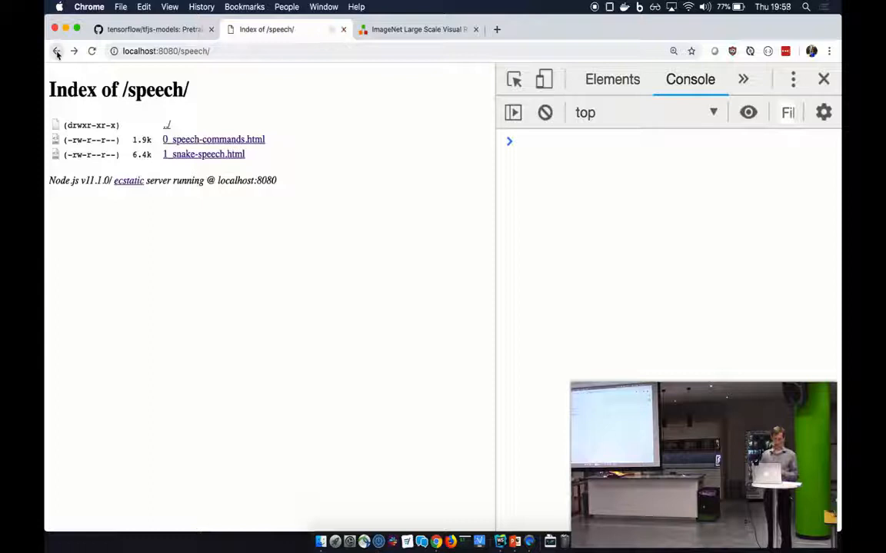
pyautogui.click(53, 54)
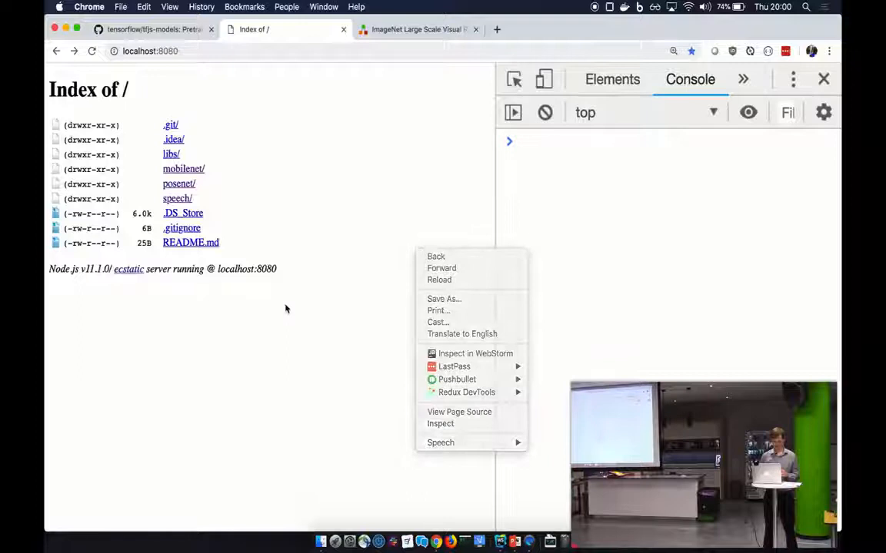
pyautogui.click(182, 168)
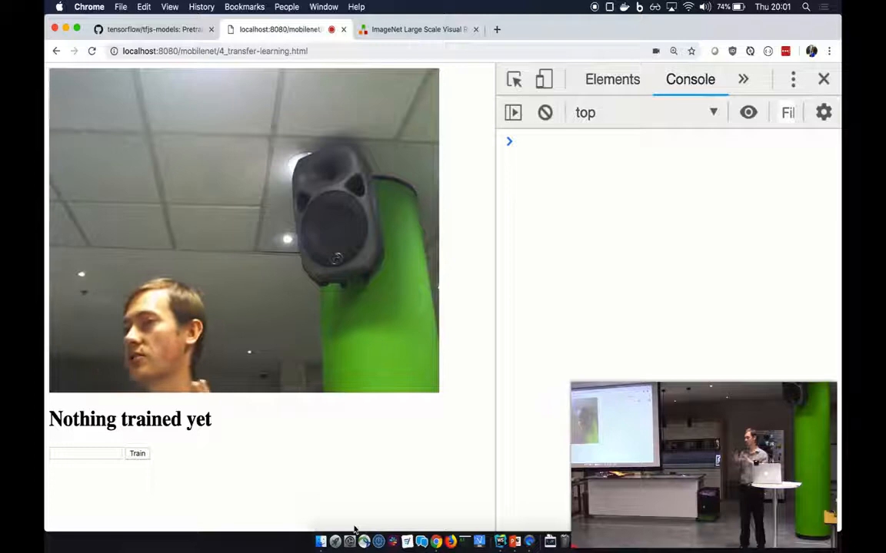
pyautogui.click(84, 453)
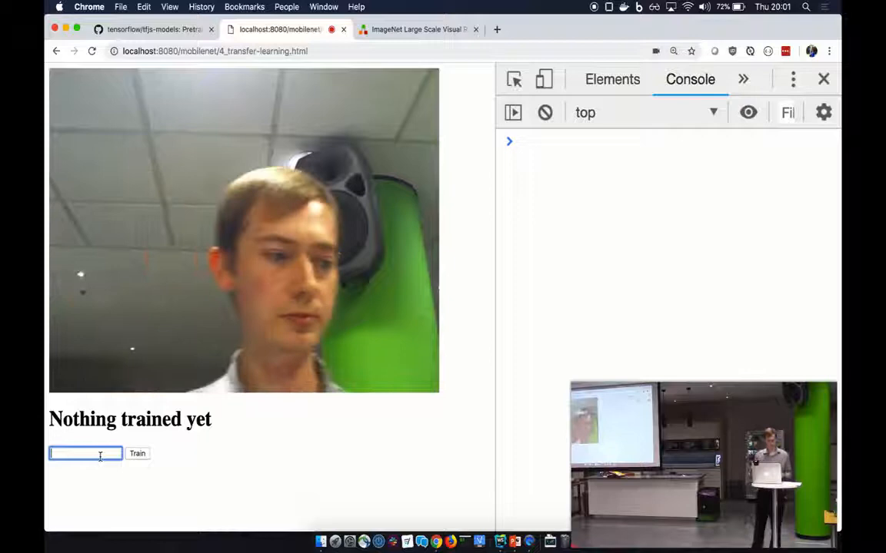
# Enter the label 'richard' and add webcam training examples until the feed reads RICHARD
pyautogui.write('richard')
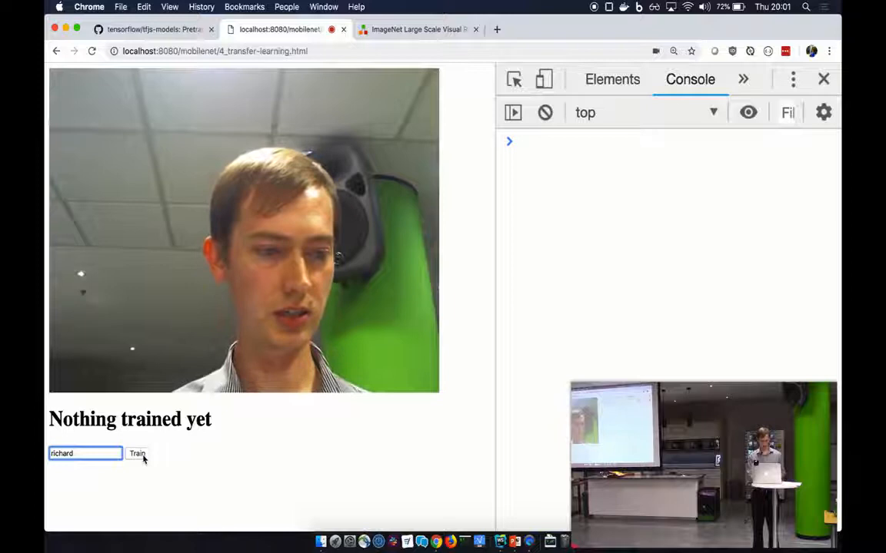
pyautogui.click(141, 453)
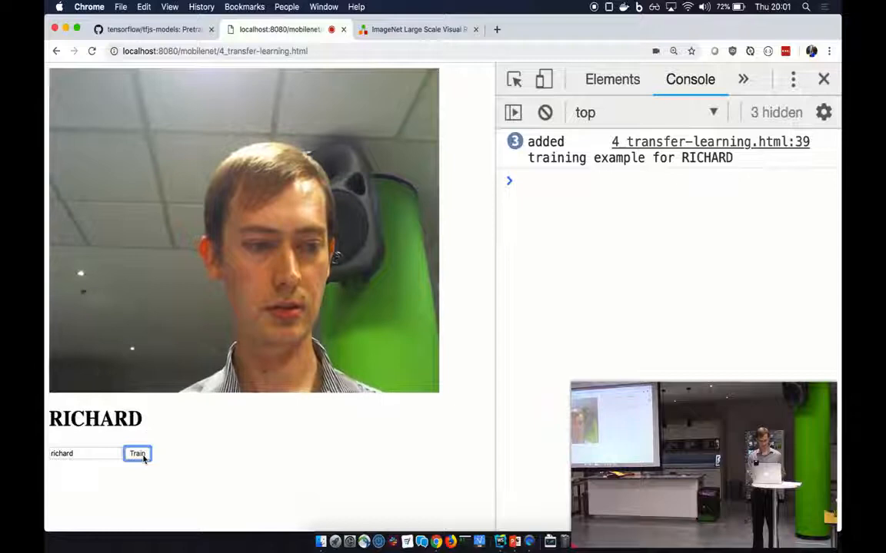
pyautogui.click(142, 455)
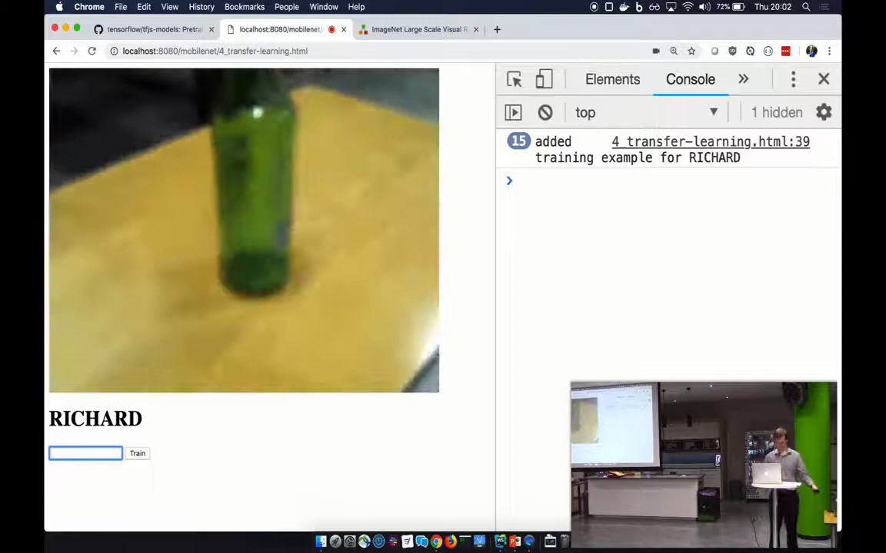
# Enter the label 'bottle' and add three webcam training examples of the green bottle
pyautogui.write('bottle')
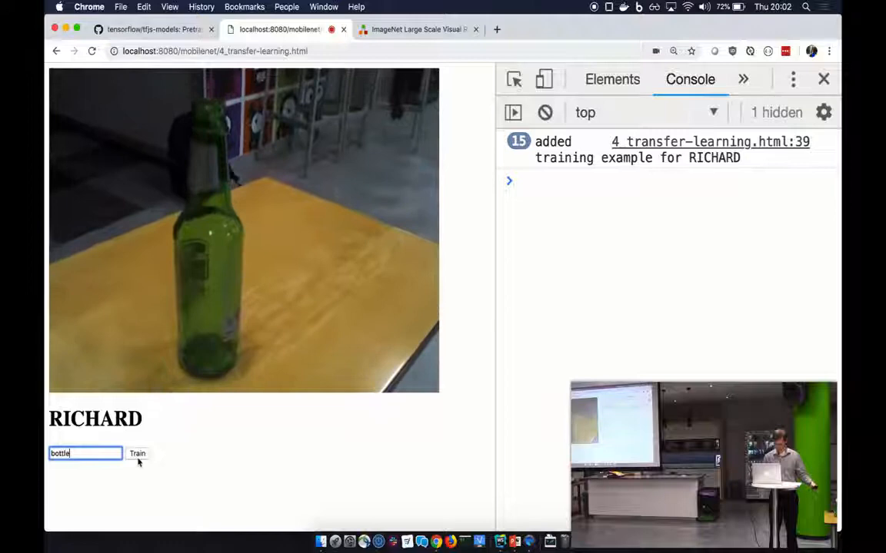
pyautogui.click(137, 454)
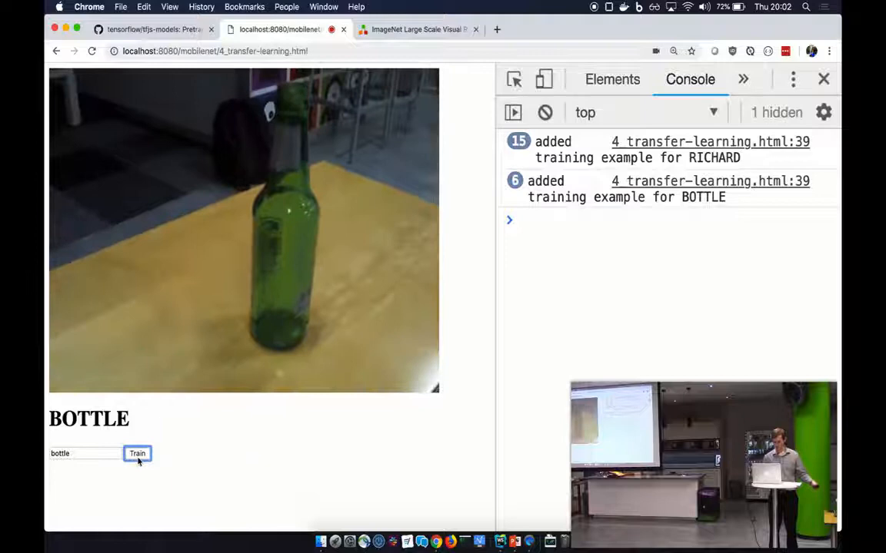
pyautogui.click(137, 454)
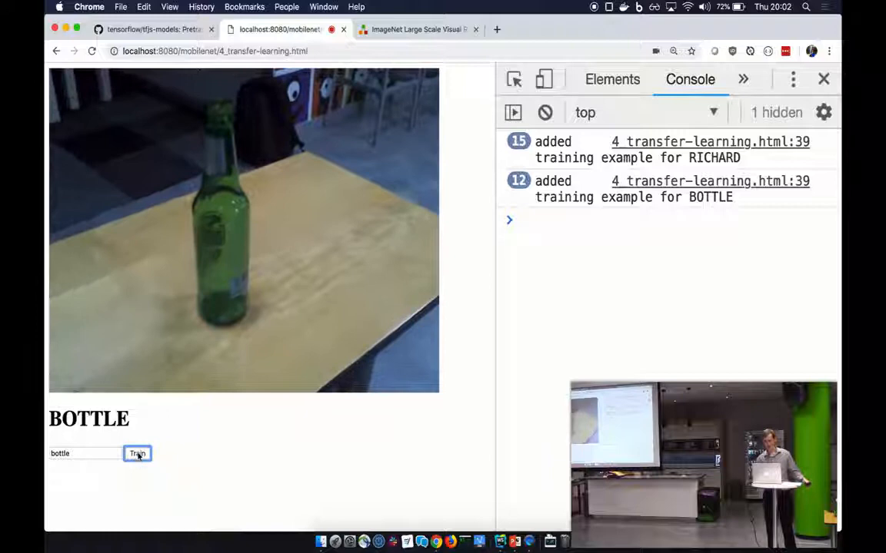
pyautogui.click(137, 454)
pyautogui.write('mug')
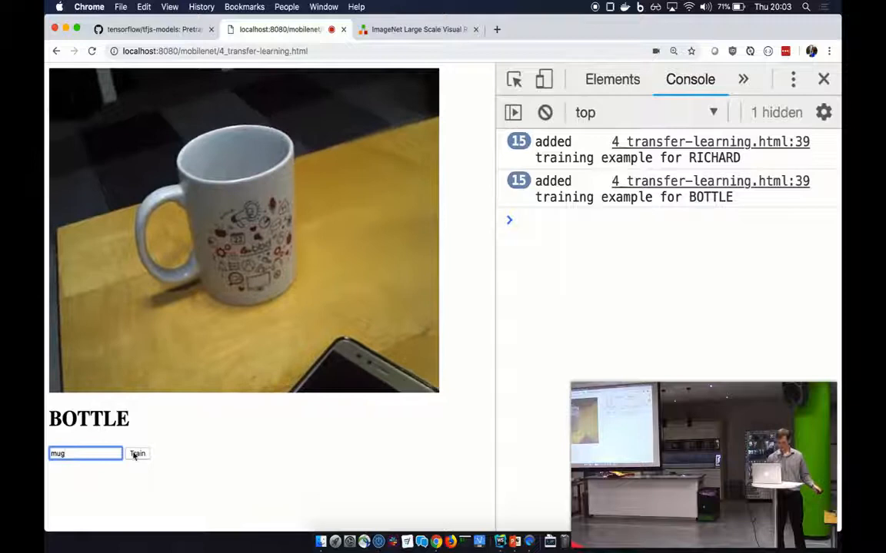
# Add two webcam training examples of the white mug under the MUG label
pyautogui.click(137, 453)
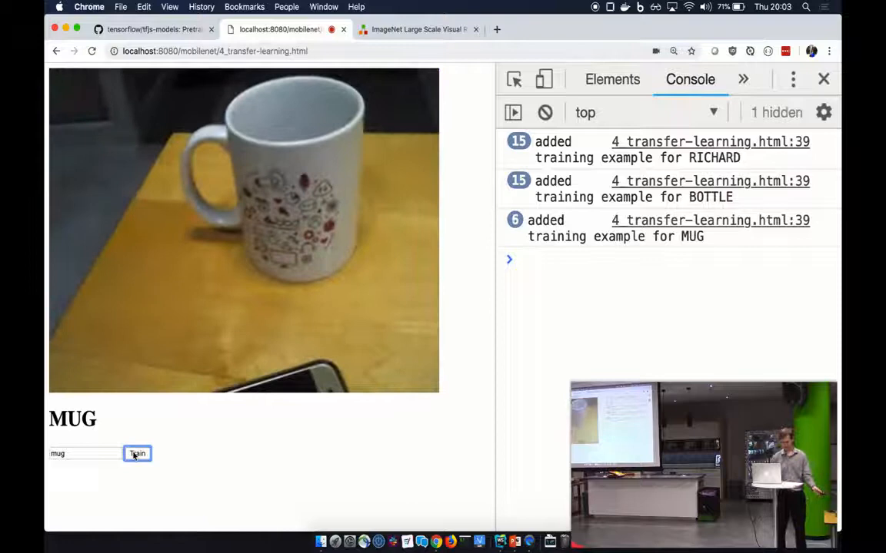
pyautogui.click(137, 454)
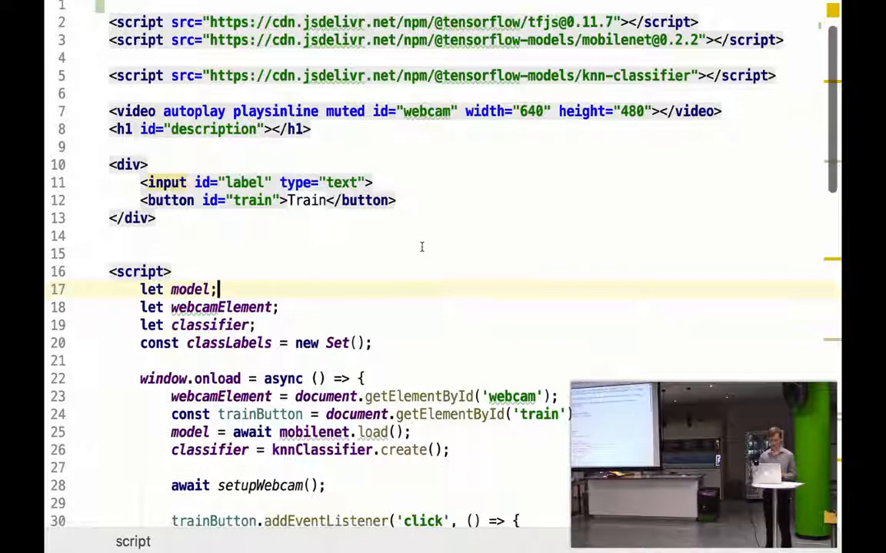
# Scroll 4_transfer-learning.html down to the Train button's click listener
pyautogui.scroll(-3)
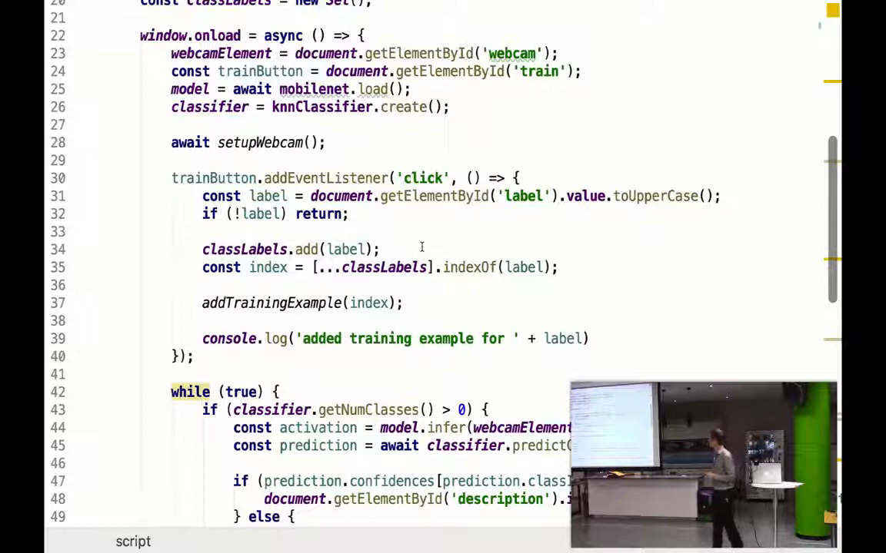